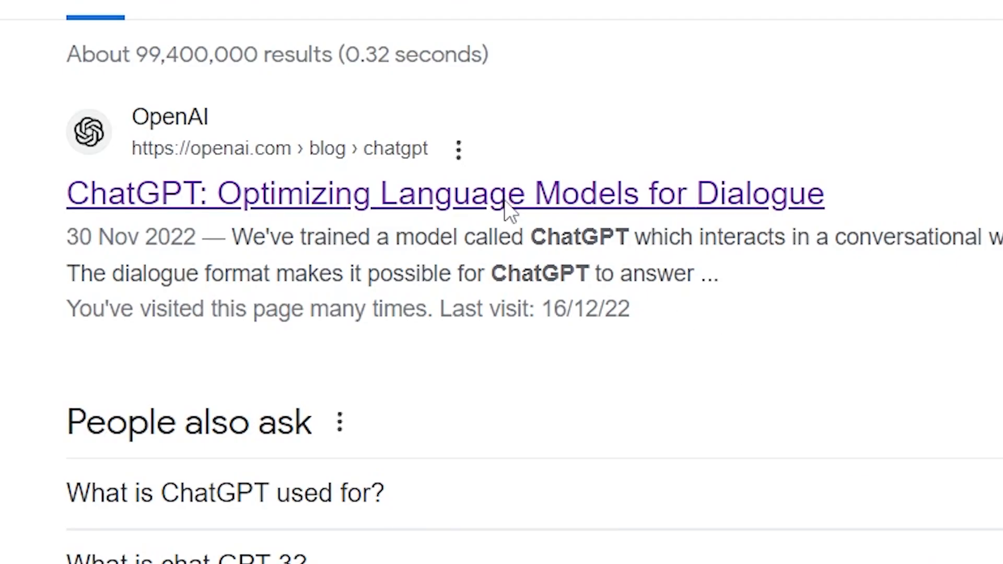
Read down the ChatGPT blog post to its Samples section and begin asking 'What is the...'
{"action": "left_click", "coordinate": [445, 193]}
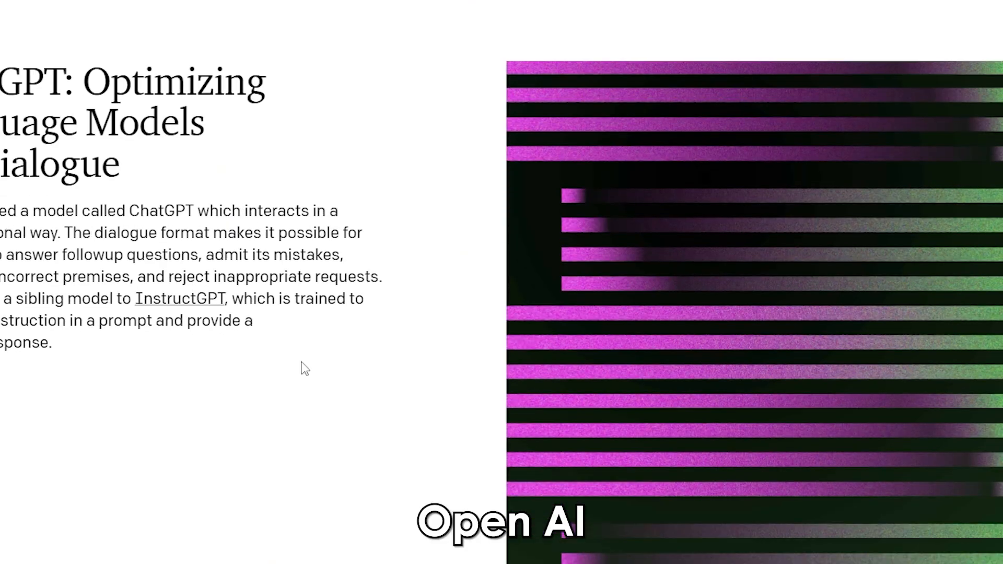
{"action": "scroll", "scroll_direction": "down", "scroll_amount": 3}
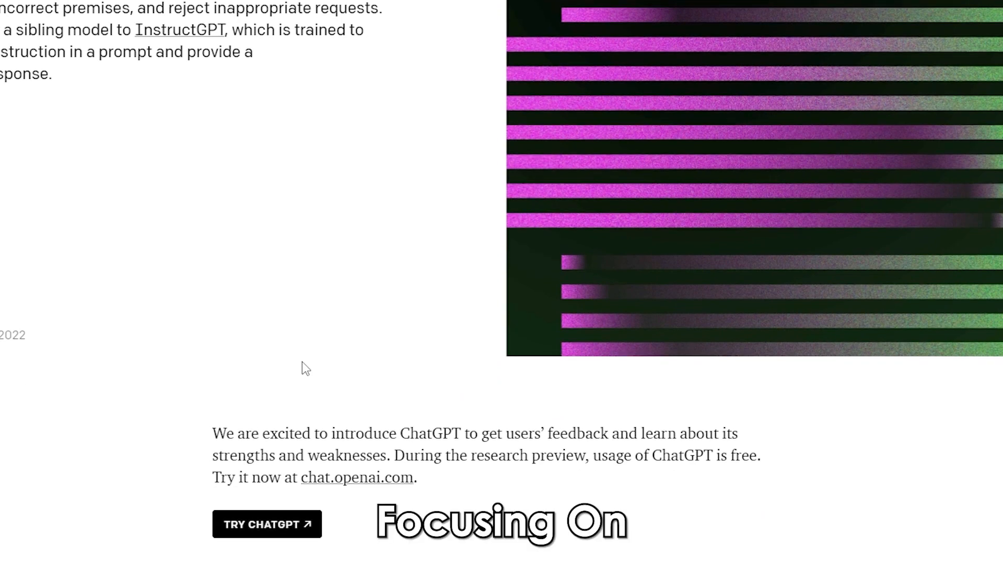
{"action": "scroll", "scroll_direction": "down", "scroll_amount": 3}
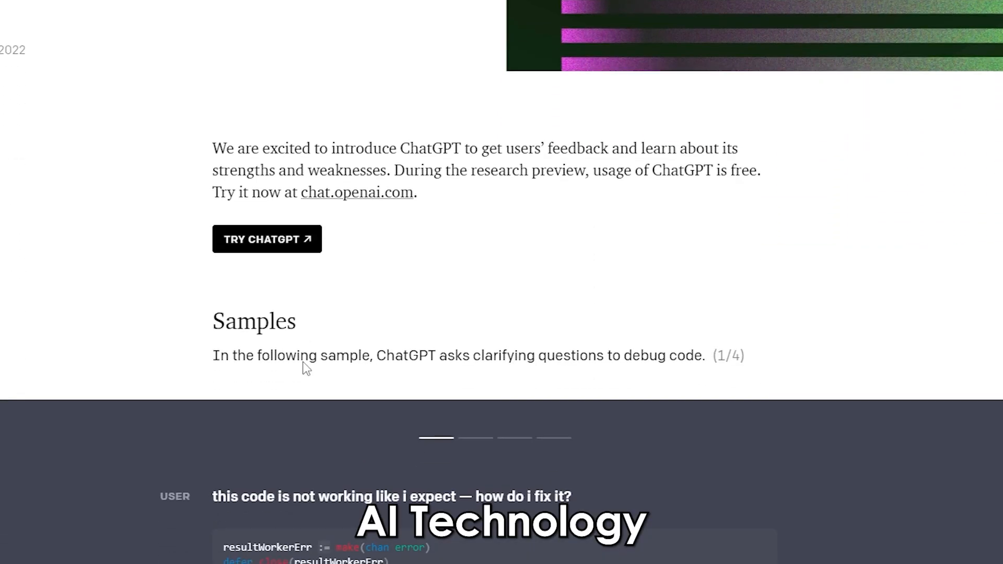
{"action": "scroll", "scroll_direction": "down", "scroll_amount": 3}
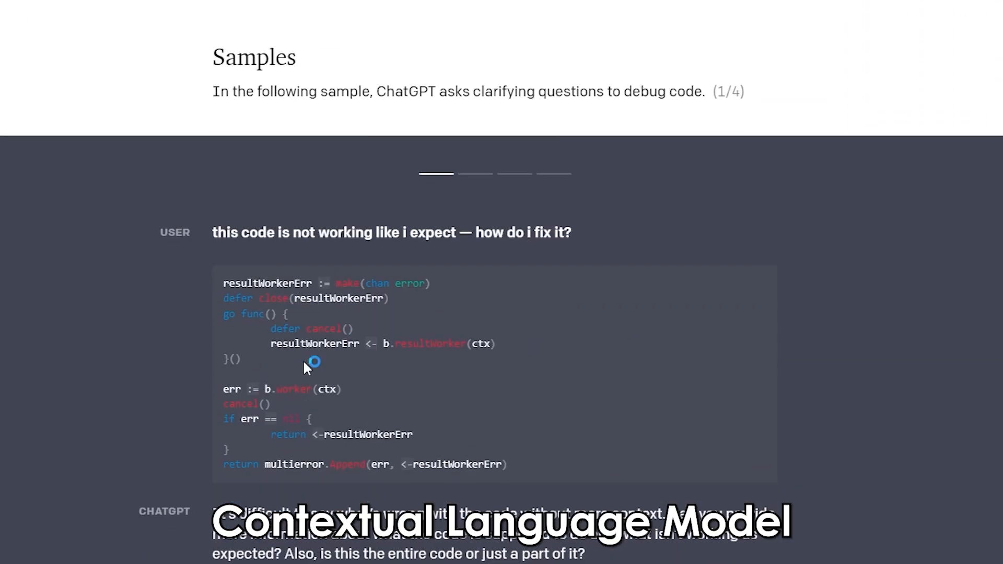
{"action": "scroll", "scroll_direction": "down", "scroll_amount": 3}
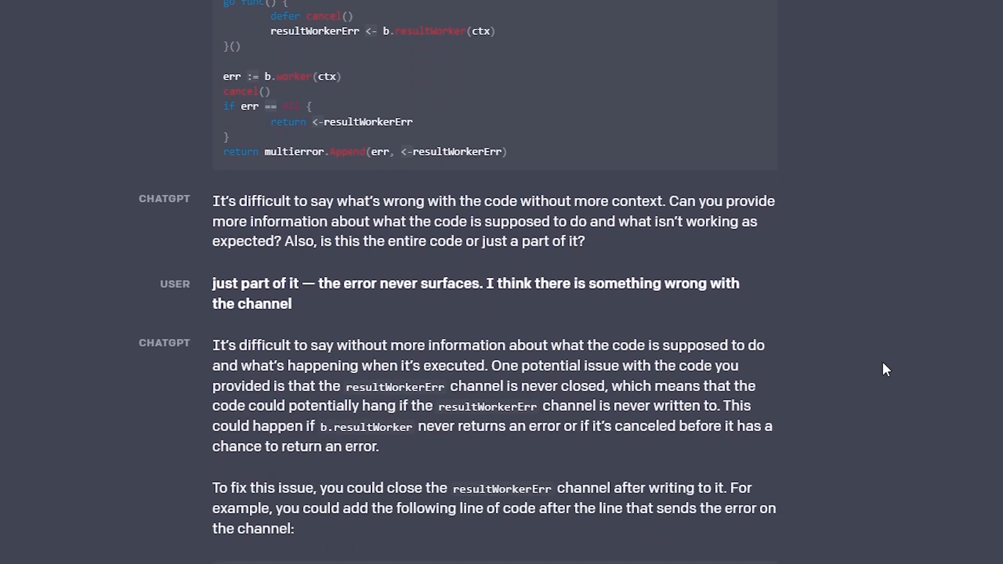
{"action": "type", "text": "What is the"}
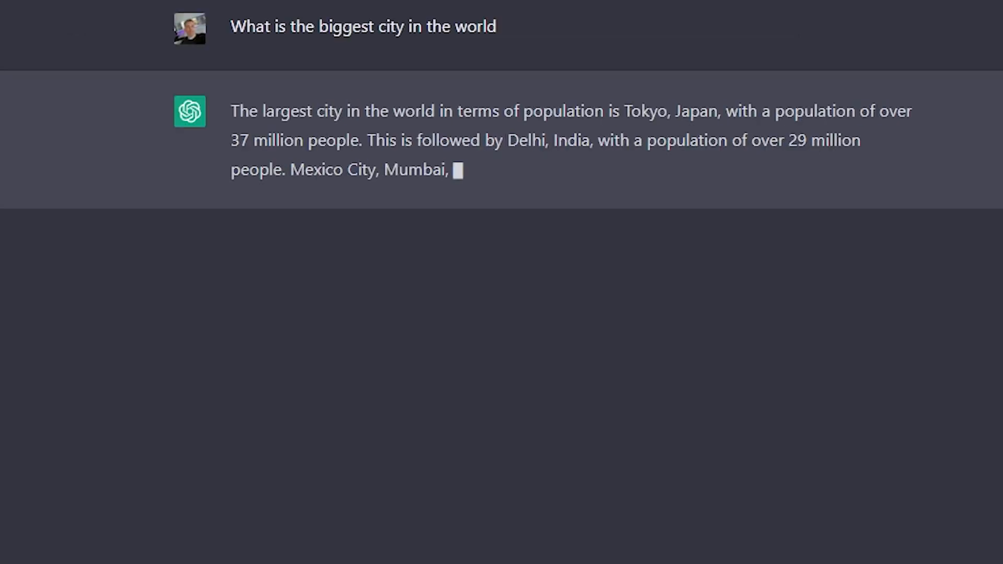
Ask ChatGPT 'Whats the smallest...' as a follow-up to the biggest-city question
{"action": "type", "text": "Whats the smallest"}
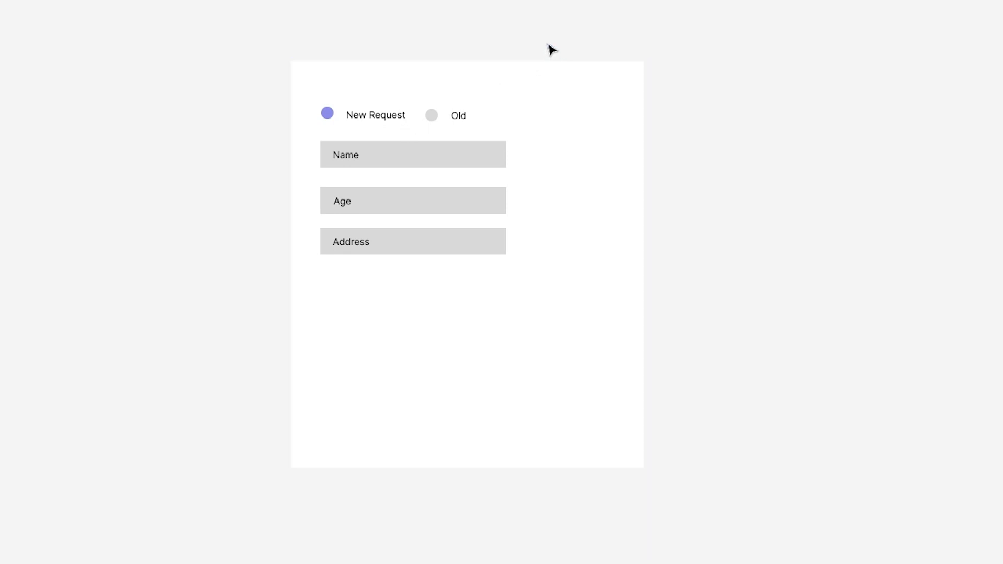
Start a new, empty ChatGPT conversation showing the examples and capabilities overview
{"action": "left_click", "coordinate": [327, 113]}
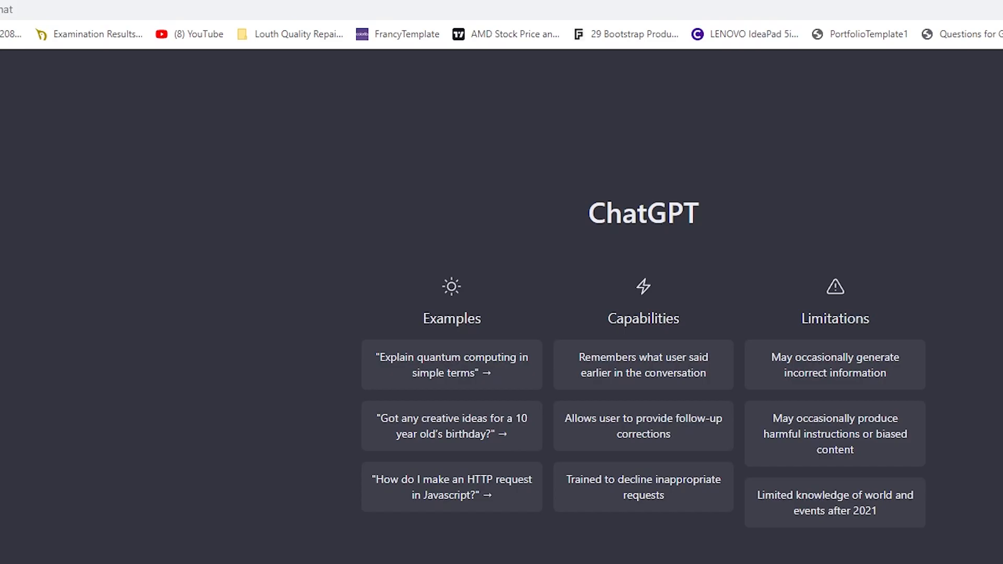
Ask 'Give me a react component that has 2 radio buttons side by side' and read the returned code
{"action": "type", "text": "G"}
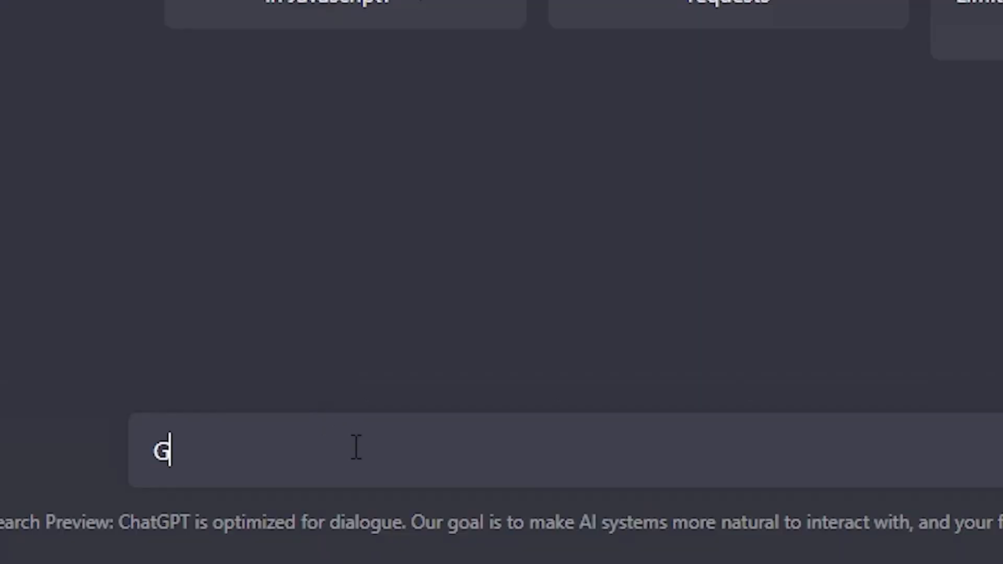
{"action": "type", "text": "ive me a react"}
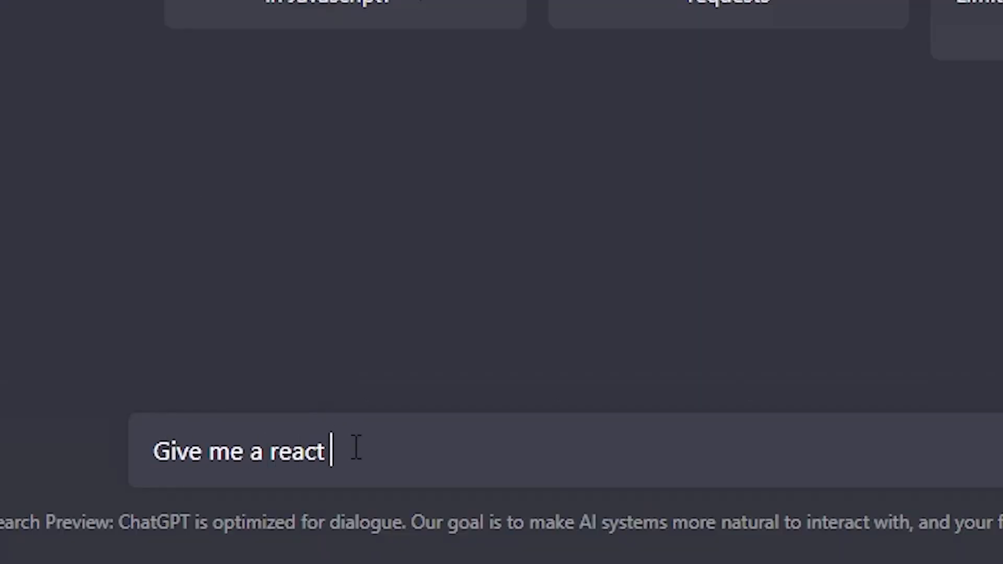
{"action": "type", "text": "component that has"}
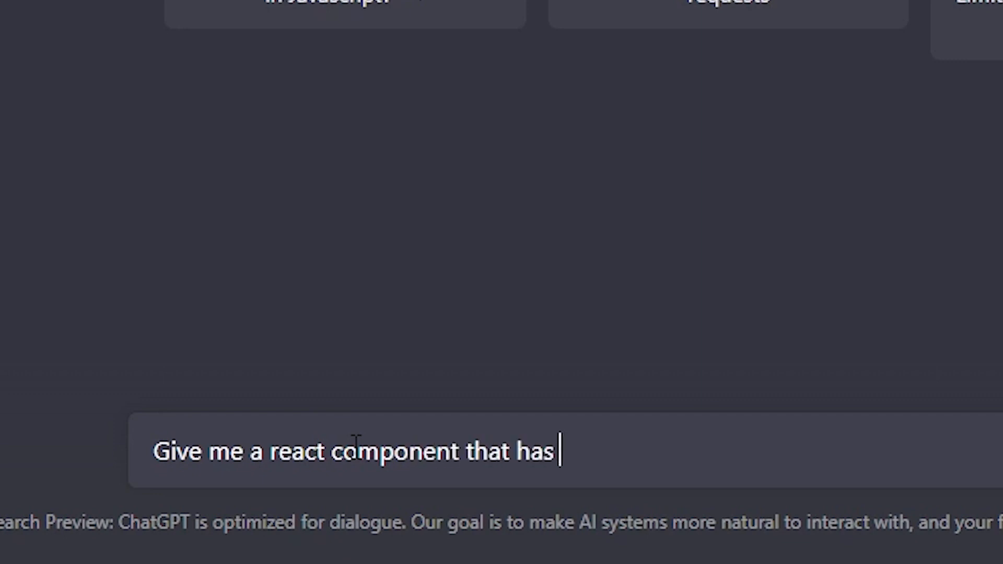
{"action": "type", "text": "2 radio butt"}
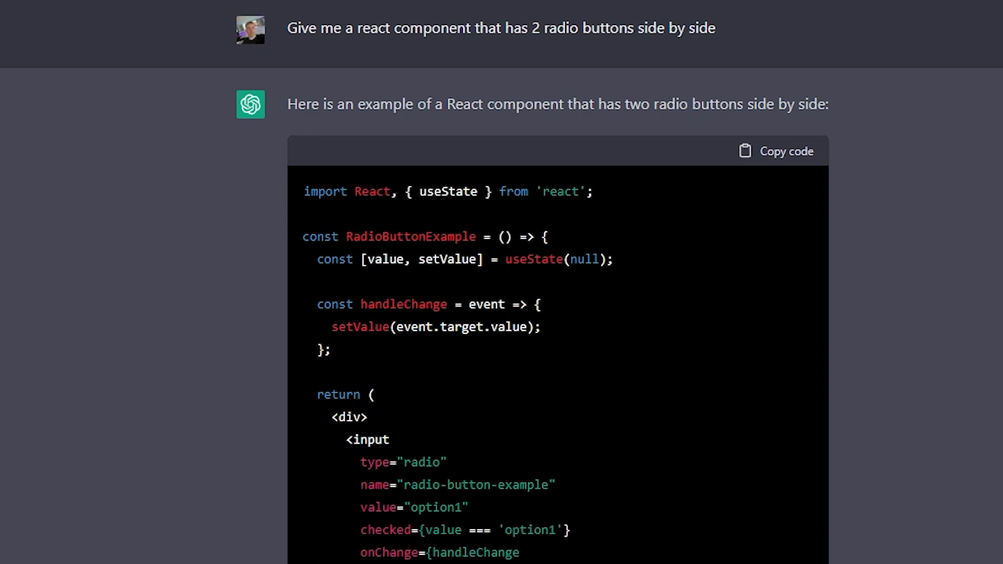
{"action": "scroll", "scroll_direction": "down", "scroll_amount": 3}
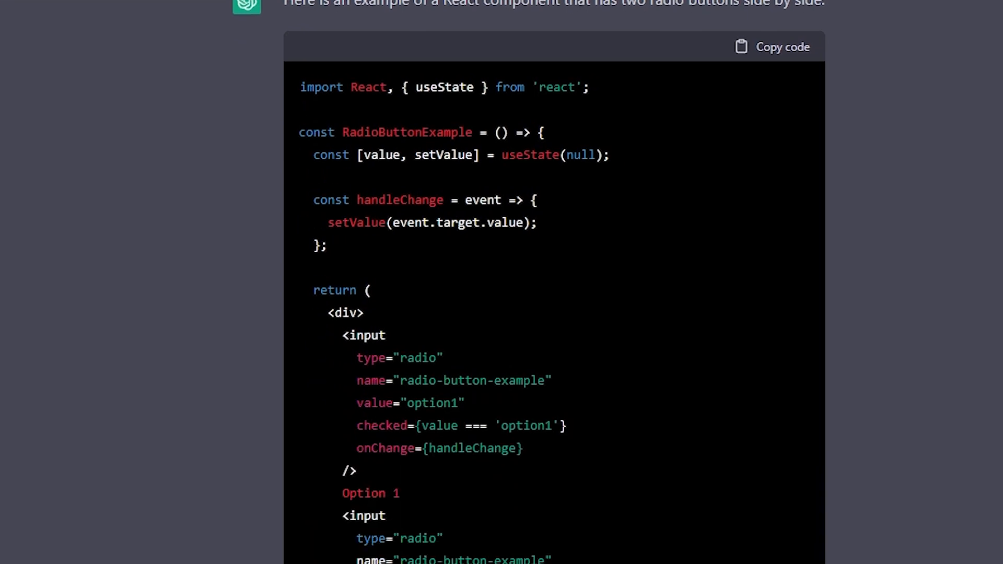
{"action": "scroll", "scroll_direction": "down", "scroll_amount": 3}
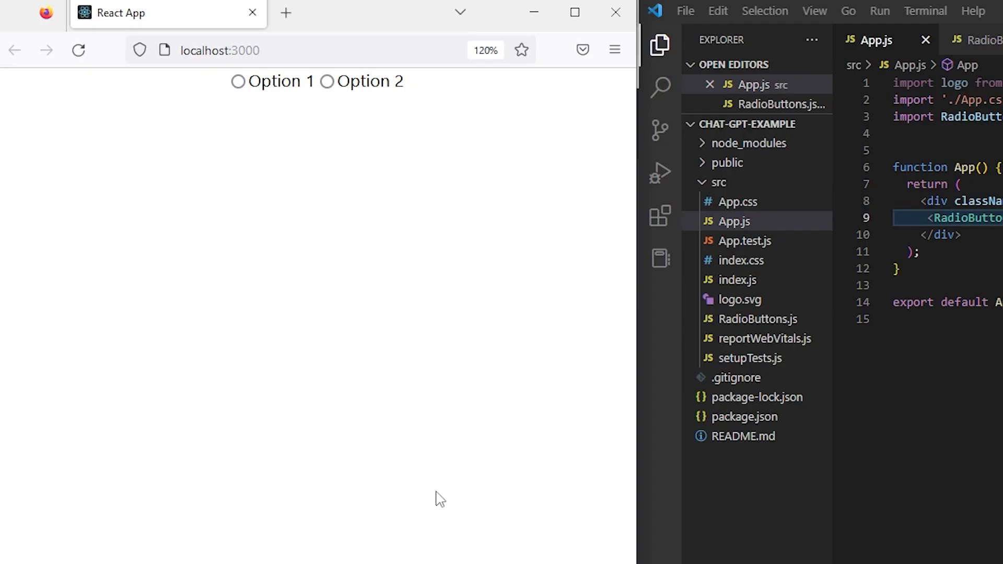
{"action": "mouse_move", "coordinate": [390, 158]}
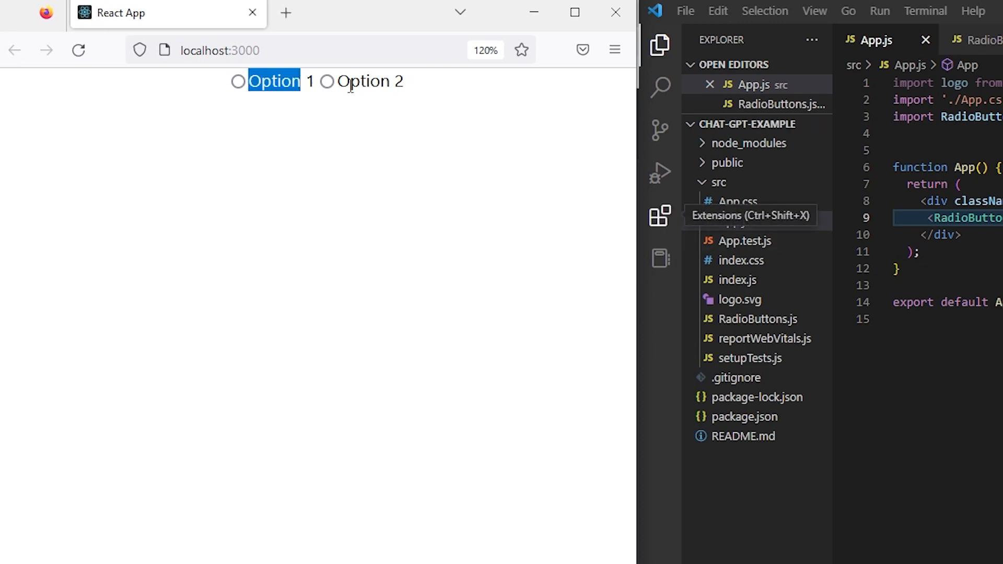
Ask for one radio button to say New and the other Old
{"action": "type", "text": "I want one radio u"}
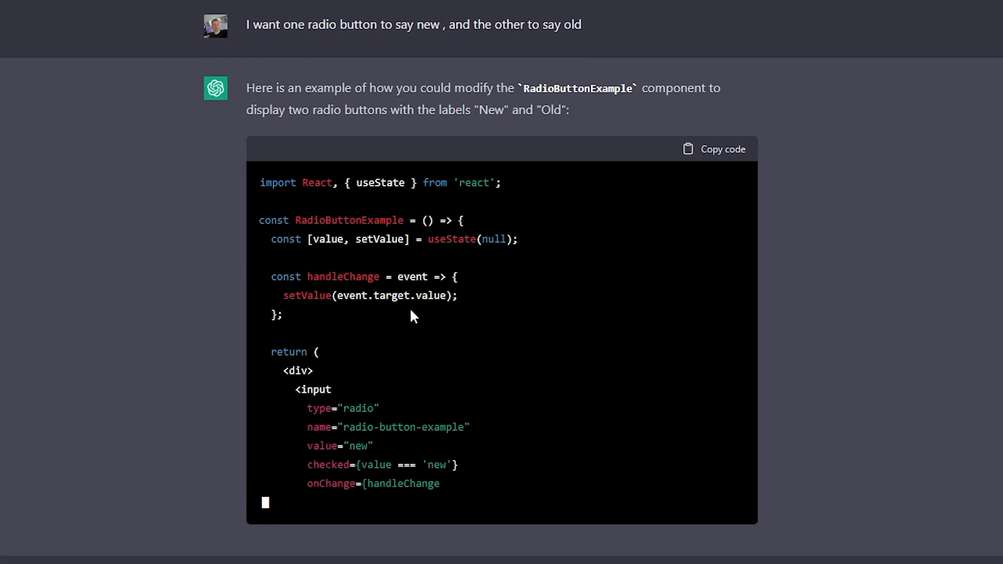
Read through the revised RadioButtonExample code with New and Old labels
{"action": "scroll", "scroll_direction": "down", "scroll_amount": 3}
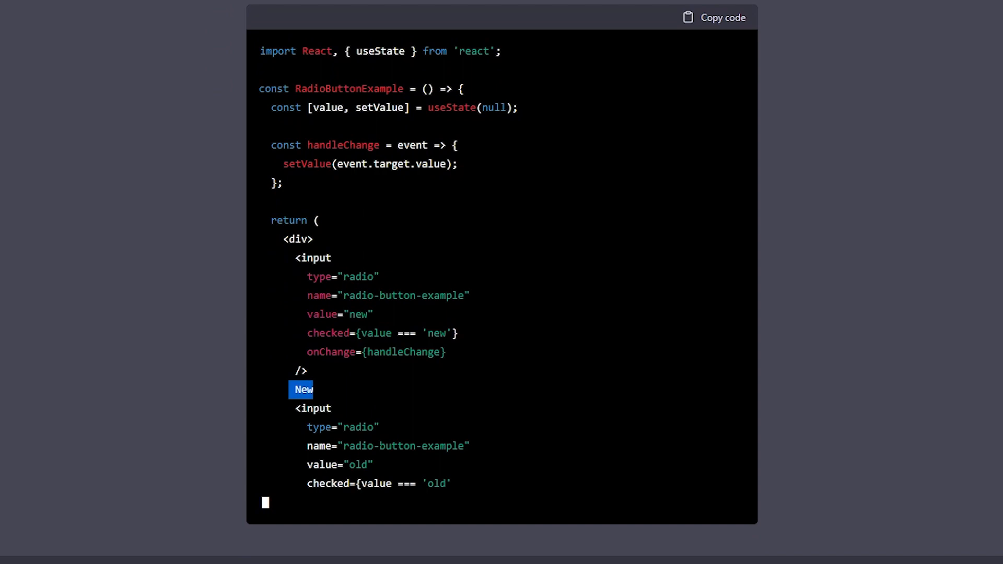
{"action": "scroll", "scroll_direction": "down", "scroll_amount": 3}
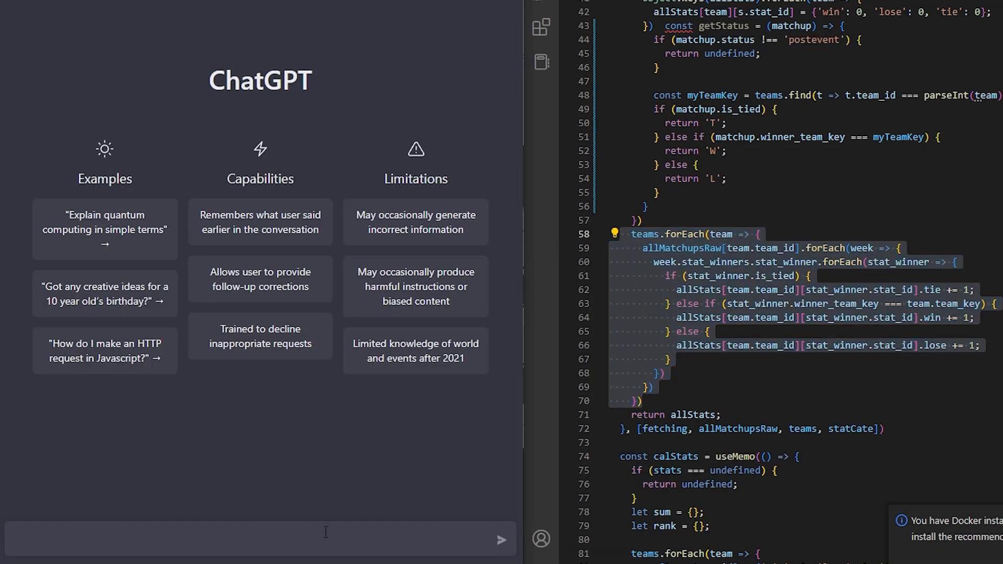
Ask ChatGPT to 'optimize my code' for the pasted team stats forEach block
{"action": "type", "text": "optimize my"}
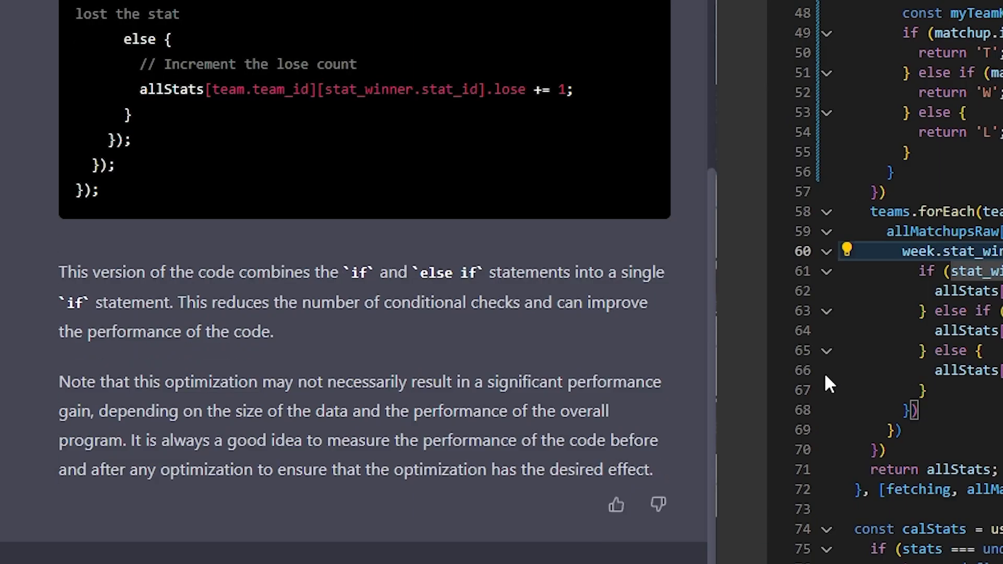
{"action": "left_click", "coordinate": [777, 371]}
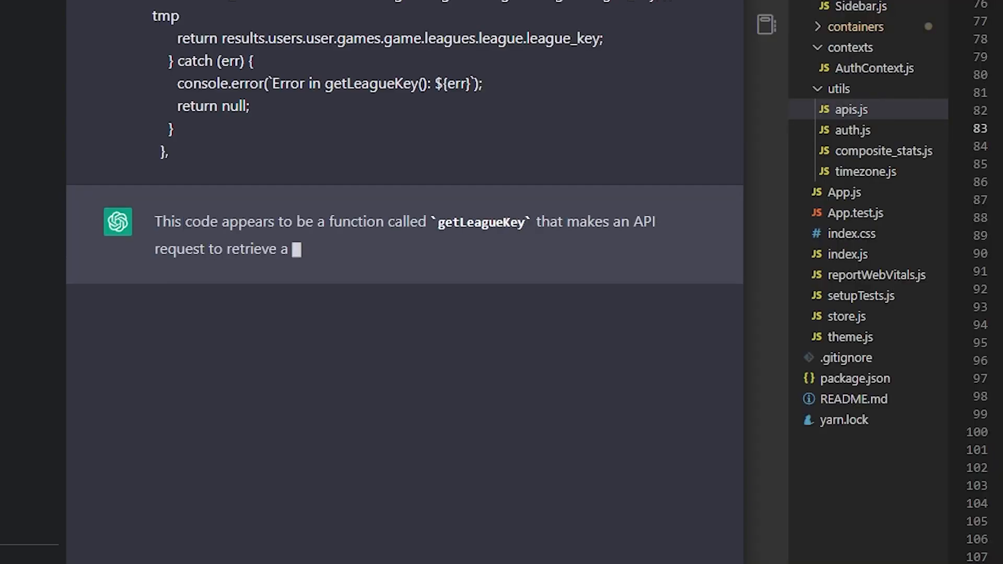
Return to a new, empty ChatGPT conversation after reading the getLeagueKey explanation
{"action": "left_click", "coordinate": [211, 127]}
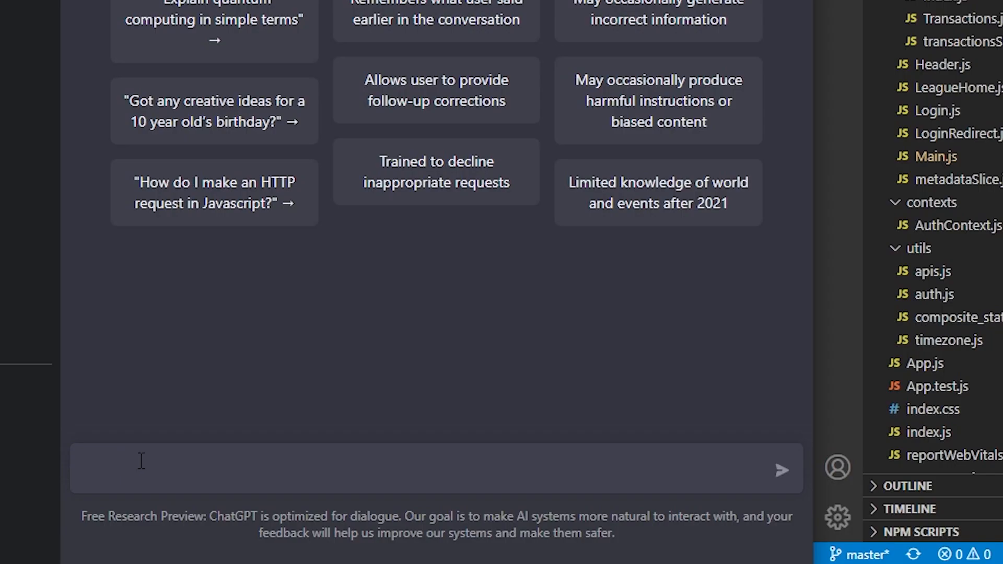
Ask ChatGPT to 'make this code more readable' for the fetchPlayerRanking code and read the reply
{"action": "type", "text": "make this code m"}
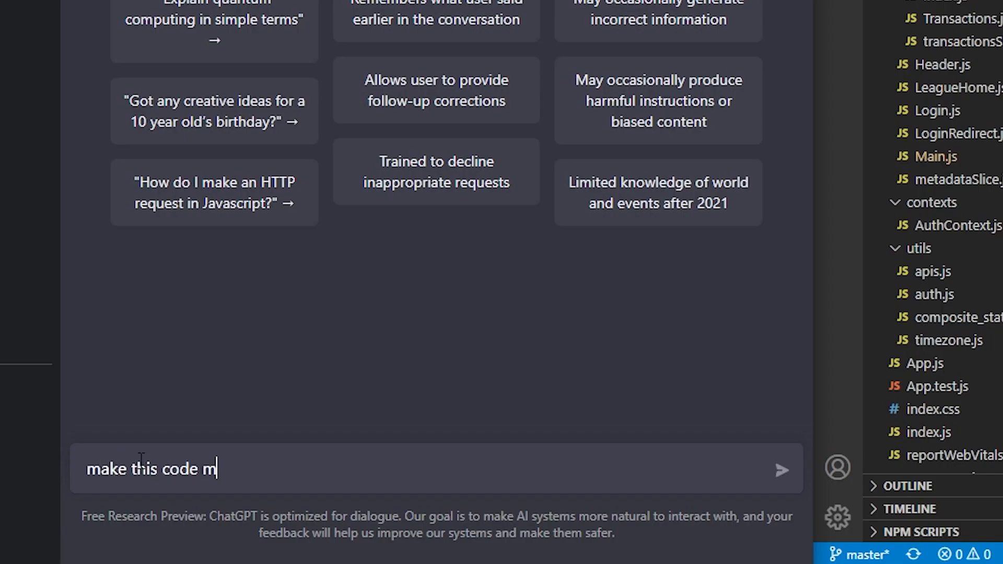
{"action": "type", "text": "ore readable"}
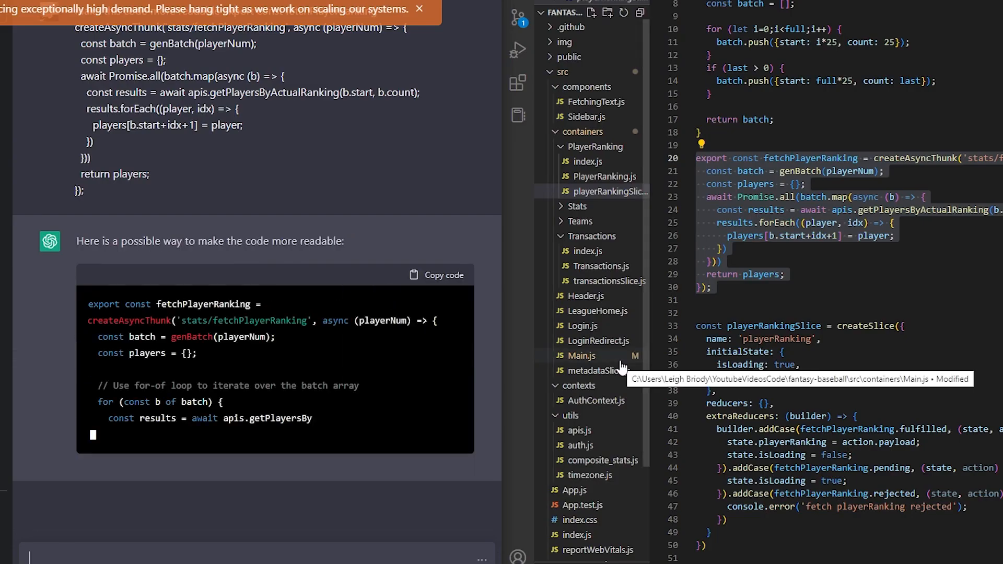
{"action": "scroll", "scroll_direction": "down", "scroll_amount": 3}
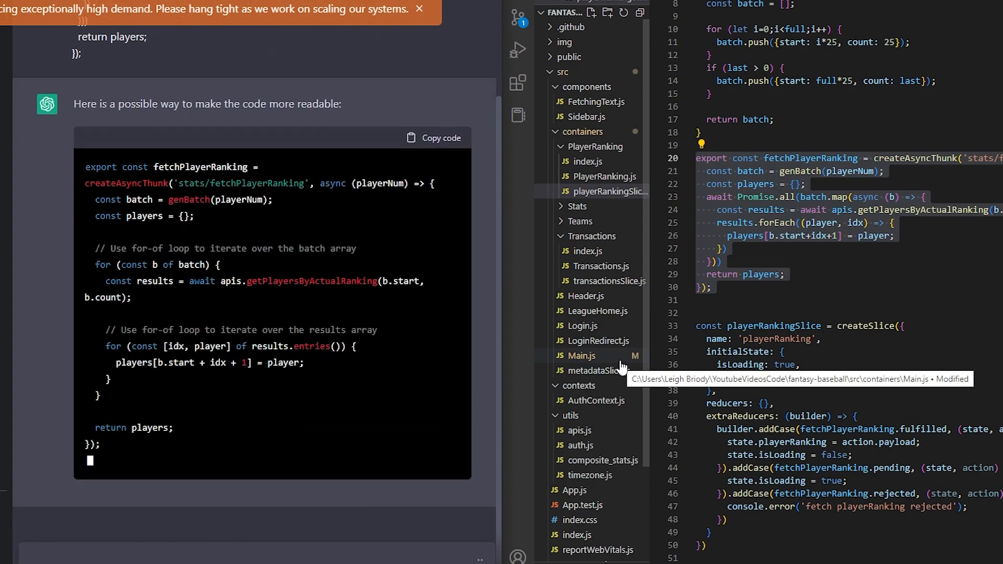